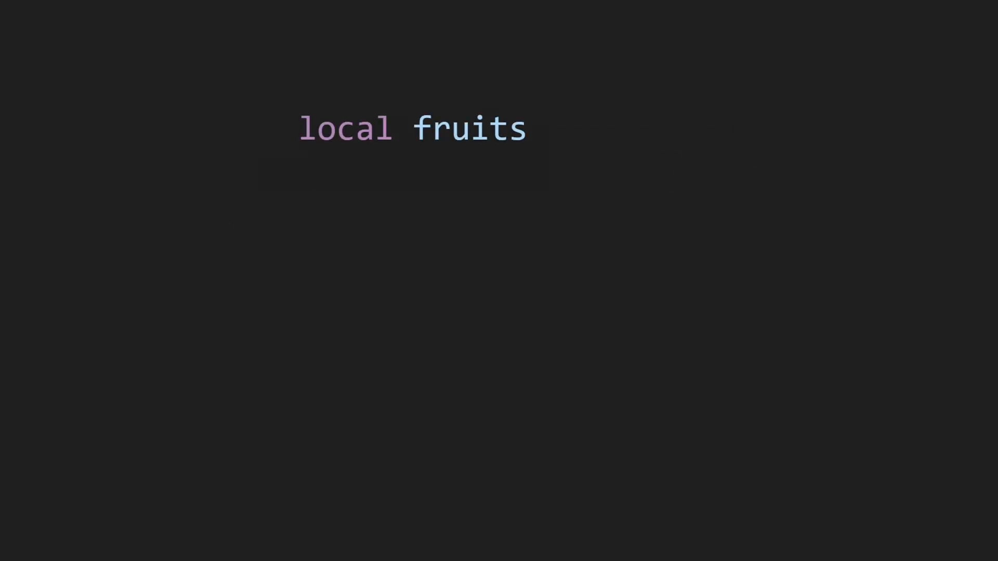
Initialise fruits as an empty table and reference its first element fruits[1].
{"action": "type", "text": "= {}"}
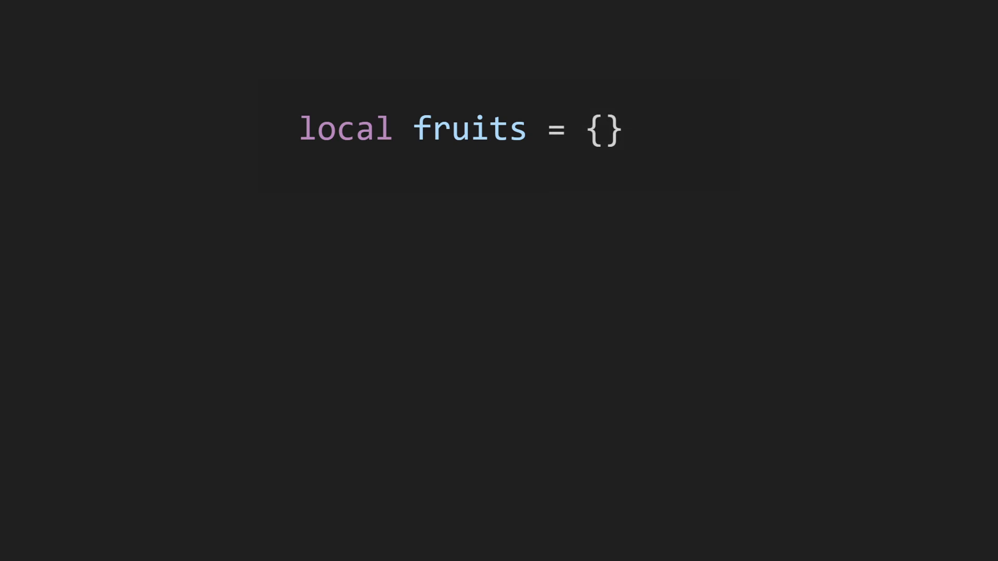
{"action": "type", "text": "fruits[1]"}
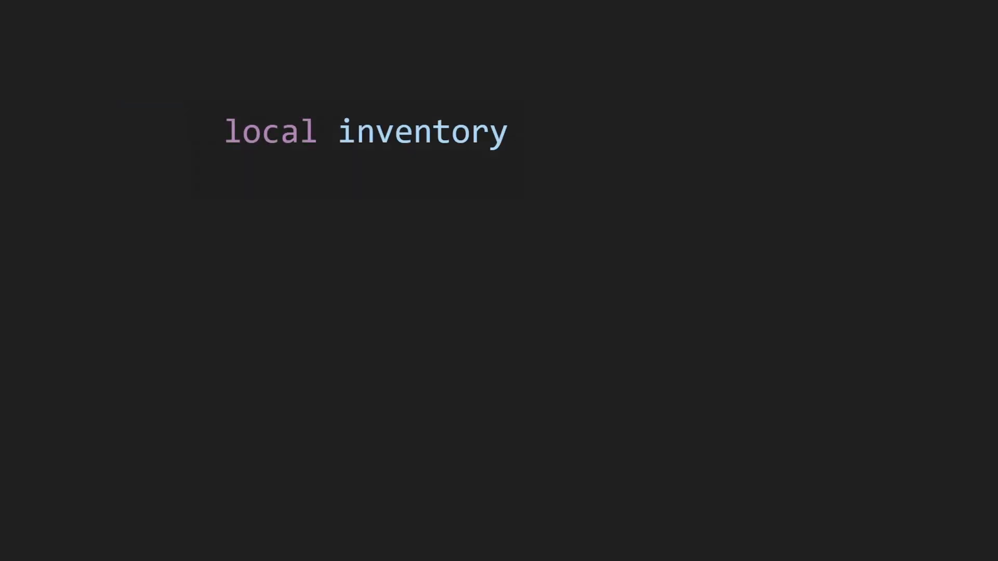
Create an empty inventory table with wood = 7 and stone = 20 keys.
{"action": "type", "text": "= {}"}
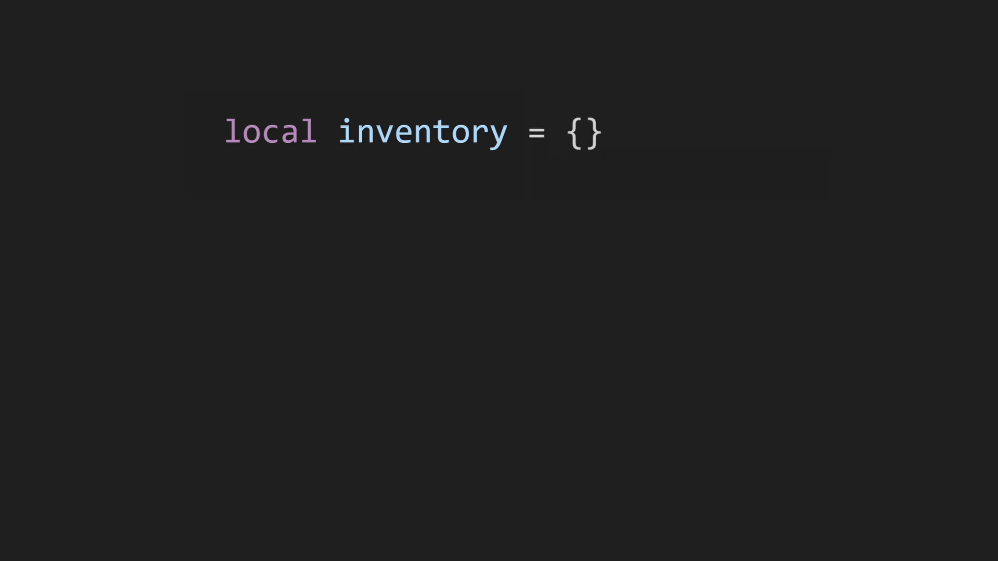
{"action": "type", "text": "inventory[\"wood\"] = 7"}
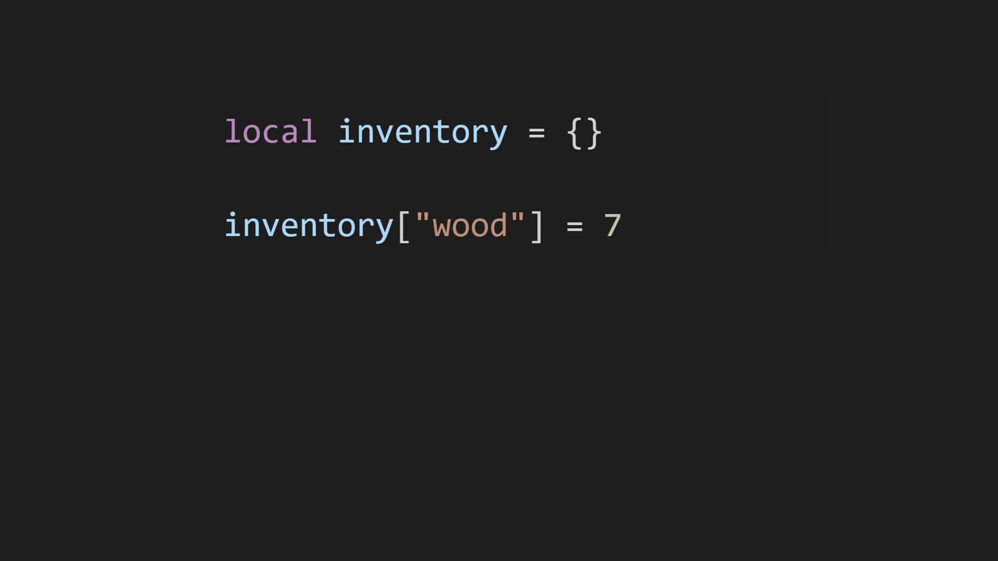
{"action": "type", "text": "inventory[\"stone\"] = 20"}
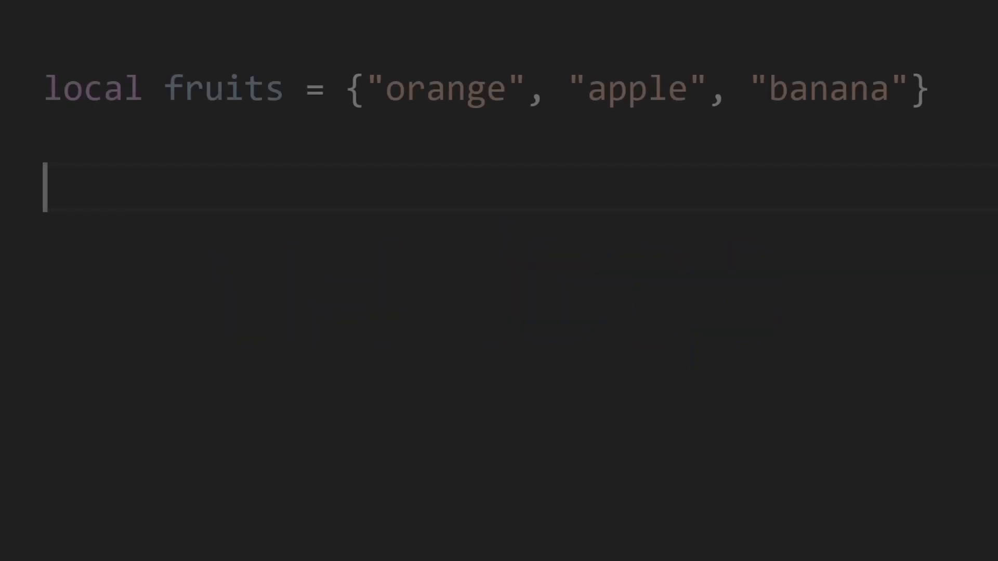
Write the loop header for i=1,#fruits counting to the table length.
{"action": "type", "text": "for"}
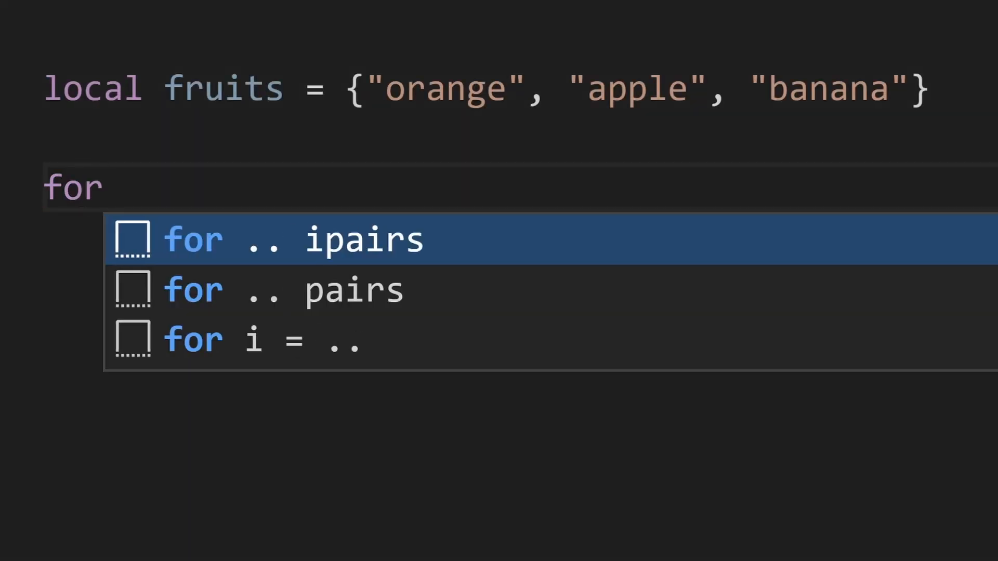
{"action": "key", "text": "Escape"}
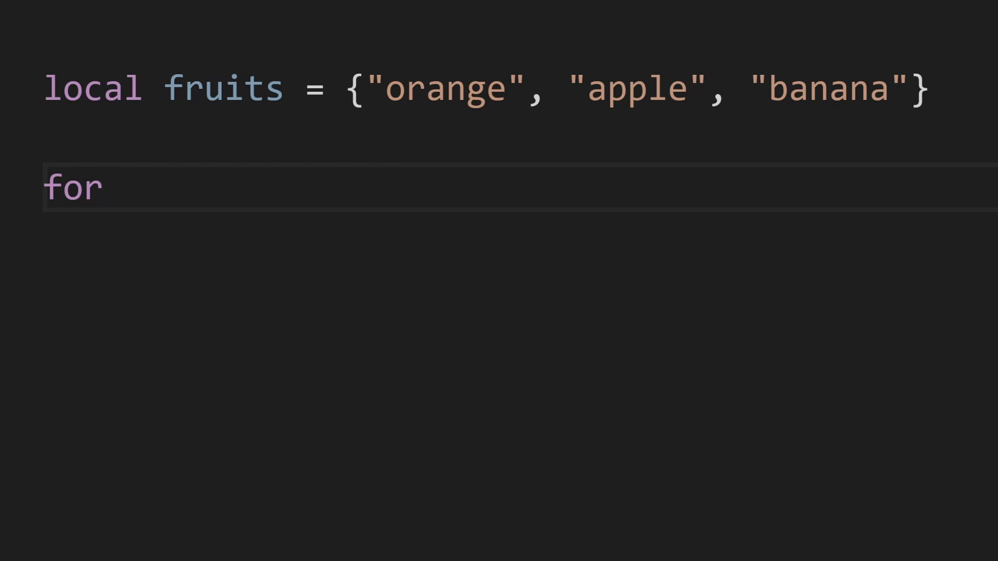
{"action": "type", "text": "i"}
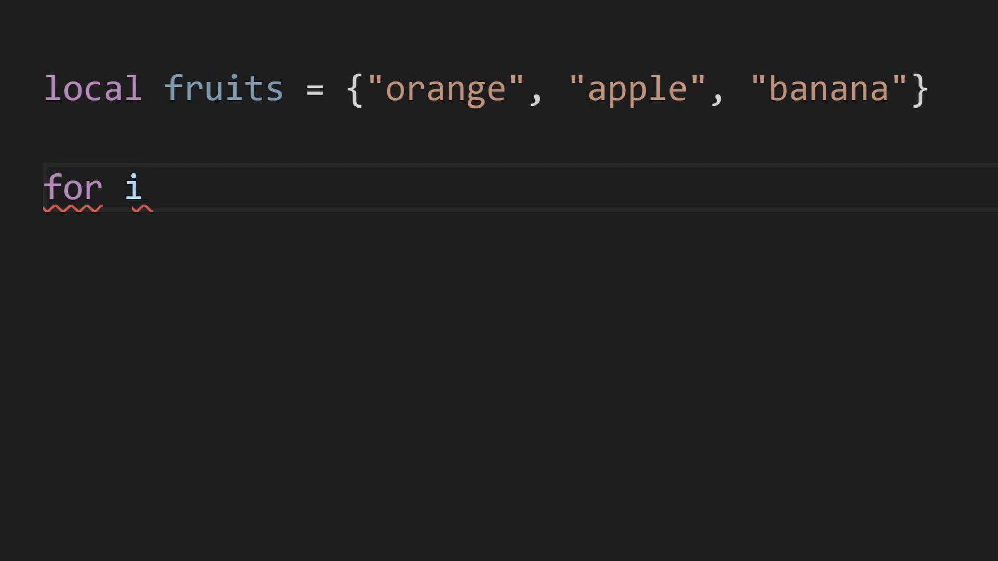
{"action": "type", "text": "=1"}
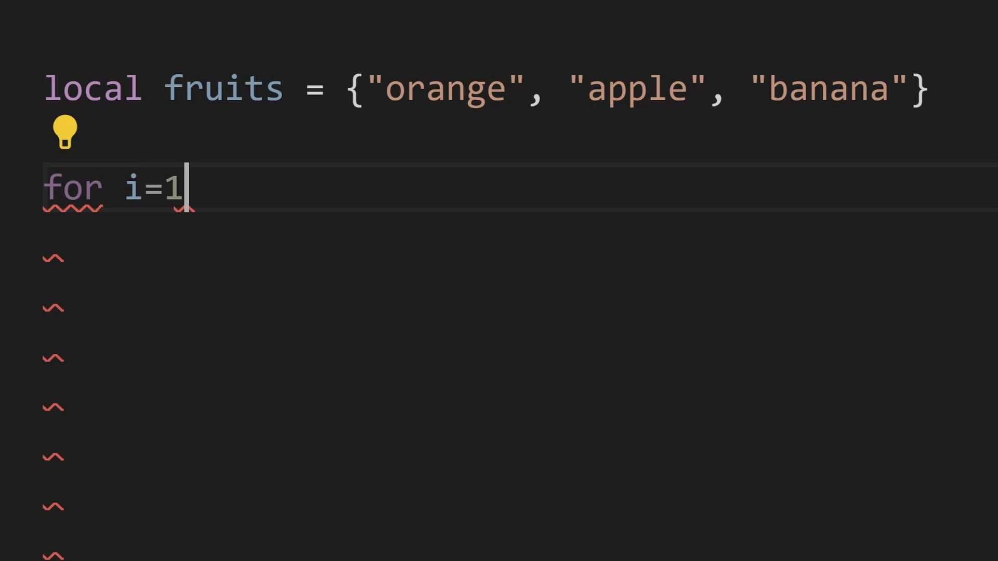
{"action": "key", "text": "#"}
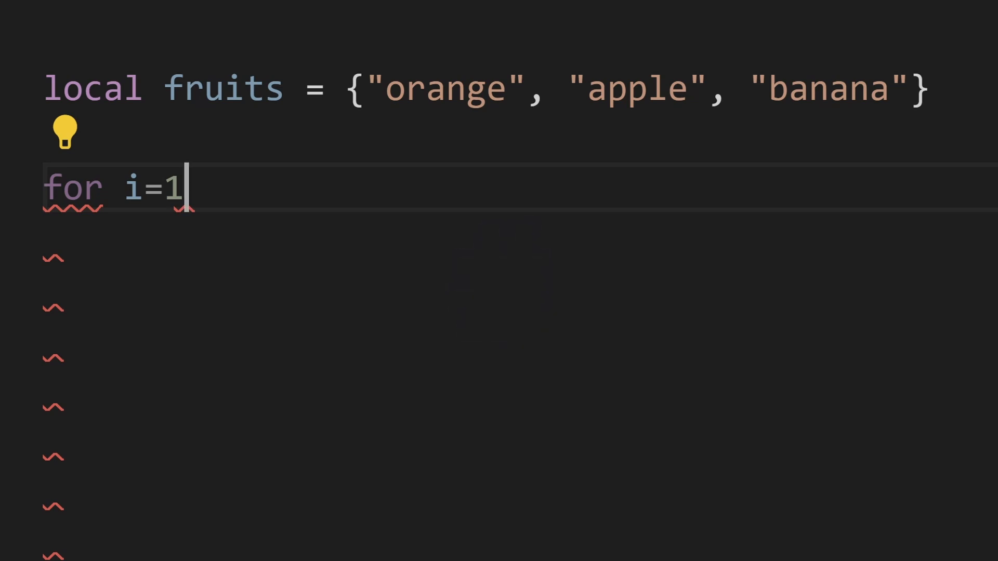
{"action": "type", "text": ",#"}
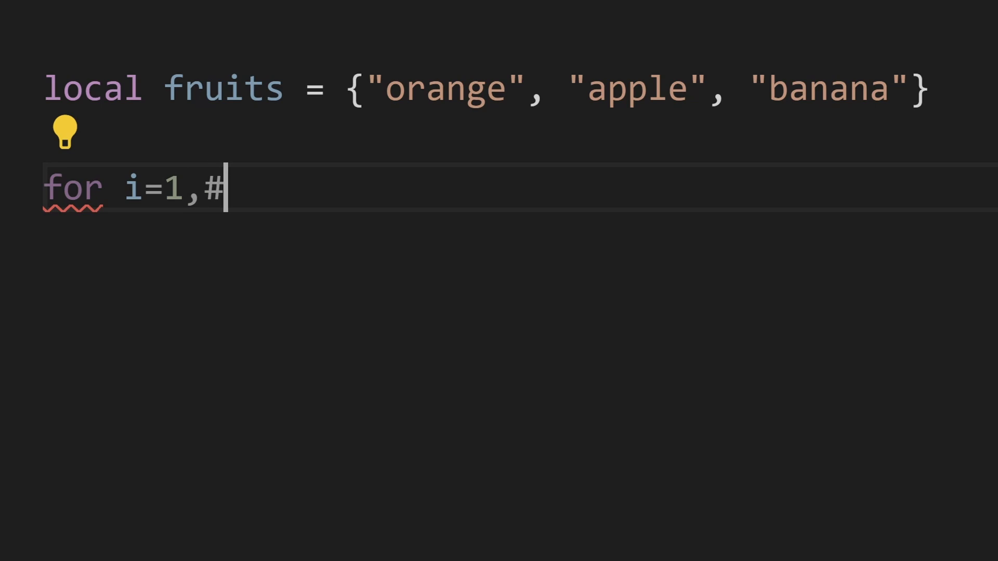
{"action": "type", "text": "fruits"}
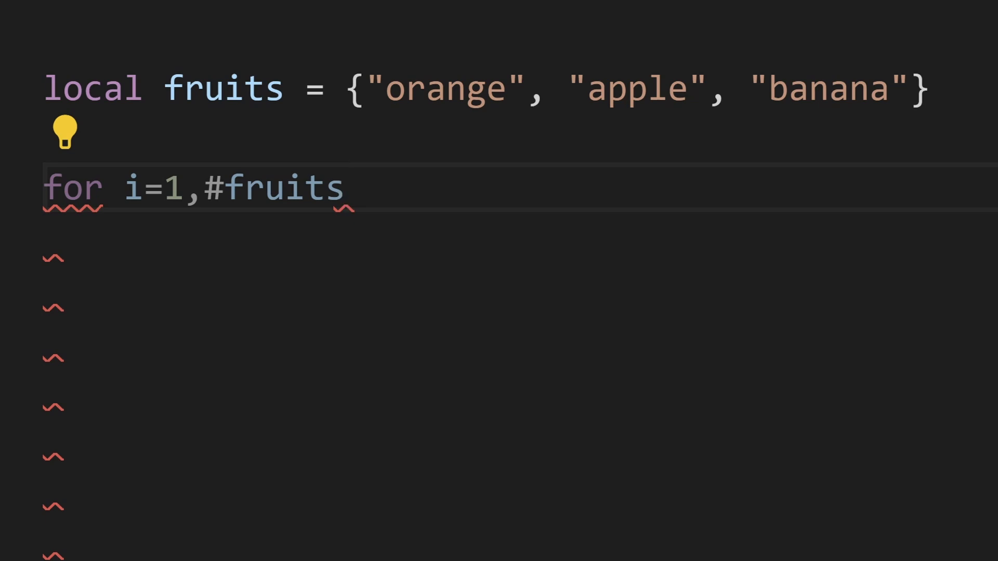
Try a step value, remove it, and finish the header with do before the print call.
{"action": "type", "text": ",2"}
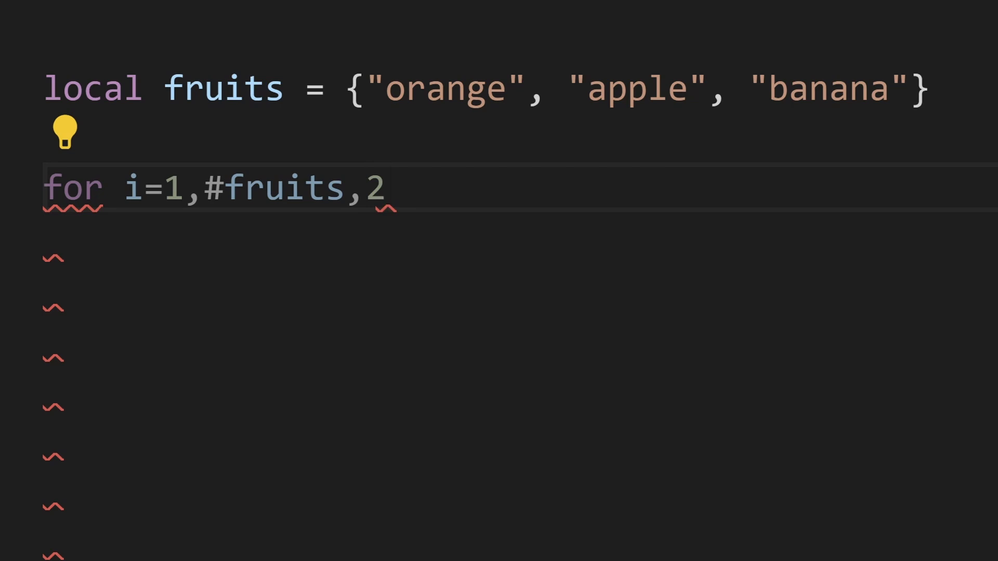
{"action": "type", "text": "-1"}
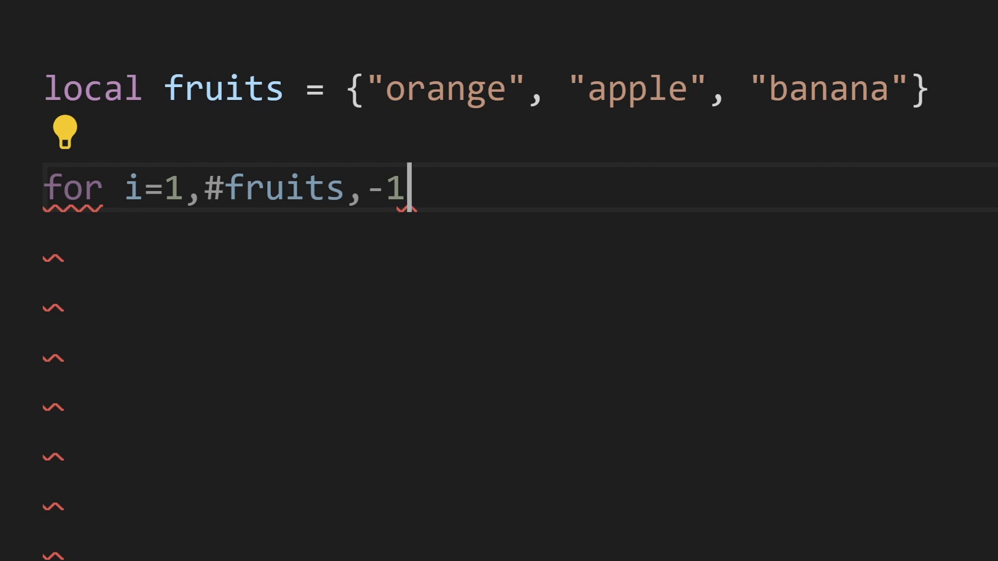
{"action": "key", "text": "Backspace"}
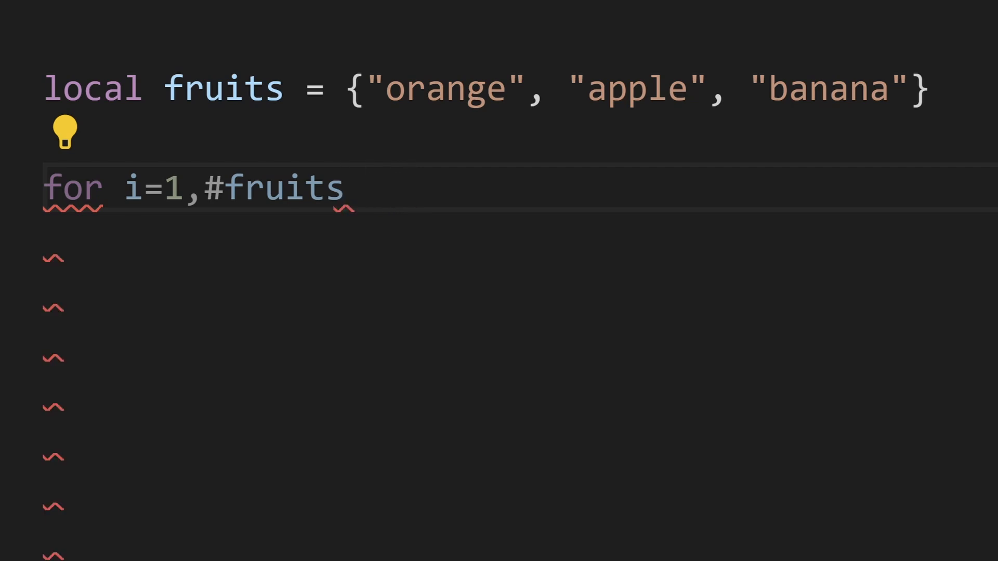
{"action": "type", "text": "do"}
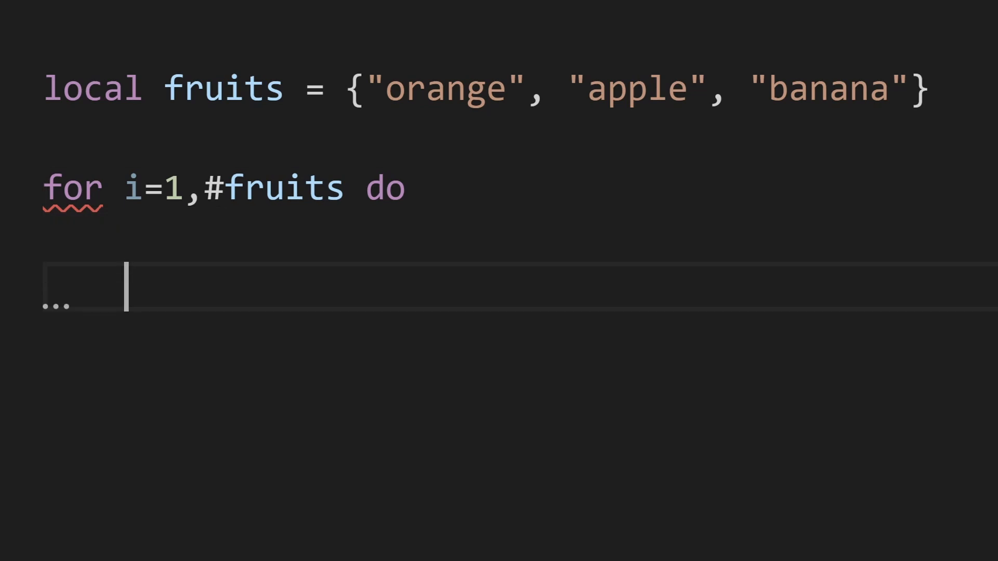
{"action": "type", "text": "print(i"}
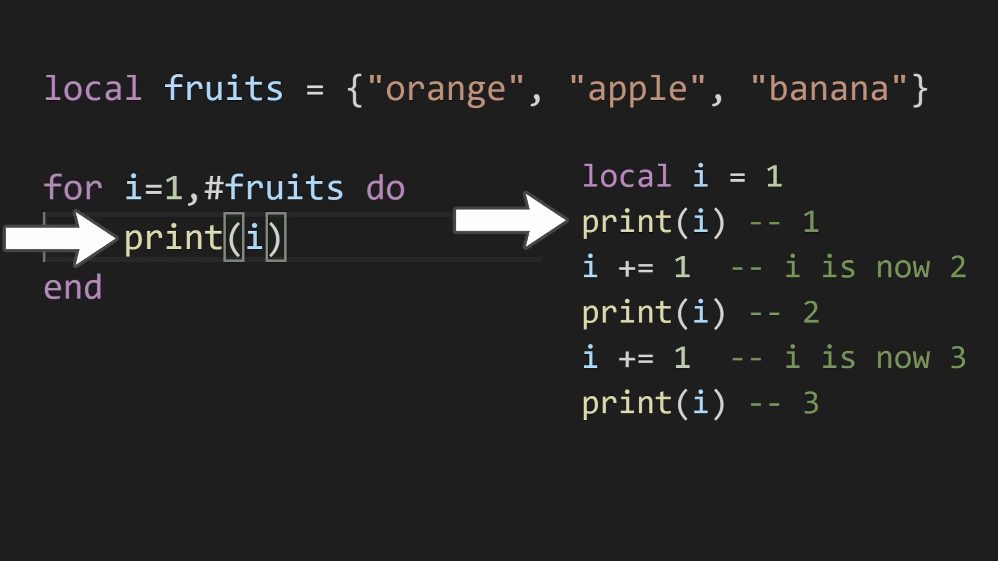
Start printing the fruits entry inside the loop body.
{"action": "type", "text": "fru"}
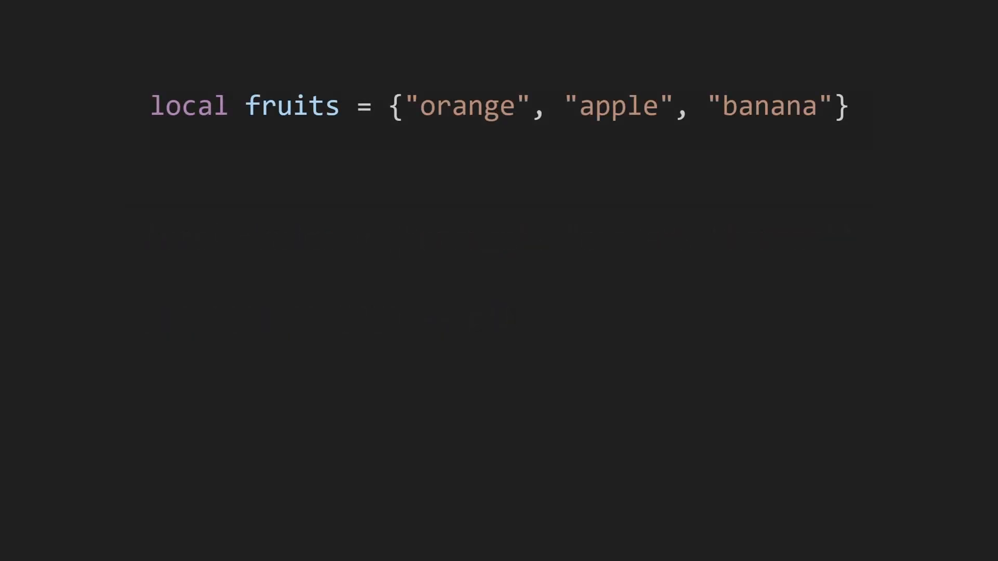
Write a numeric loop header for i=1,60 do.
{"action": "type", "text": "for i=1,60 do"}
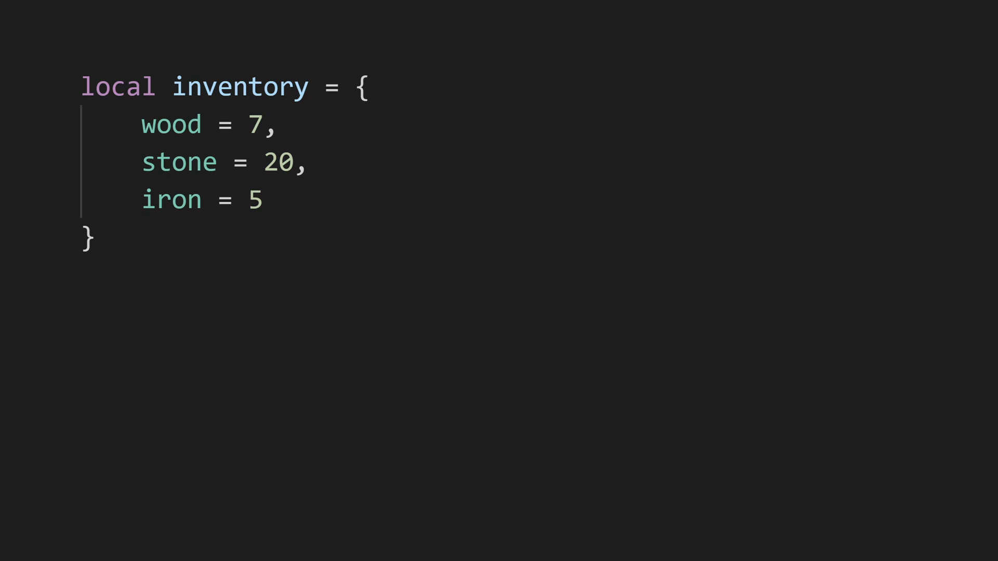
Write the loop header for k in pairs(inventory).
{"action": "type", "text": "for k in pairs"}
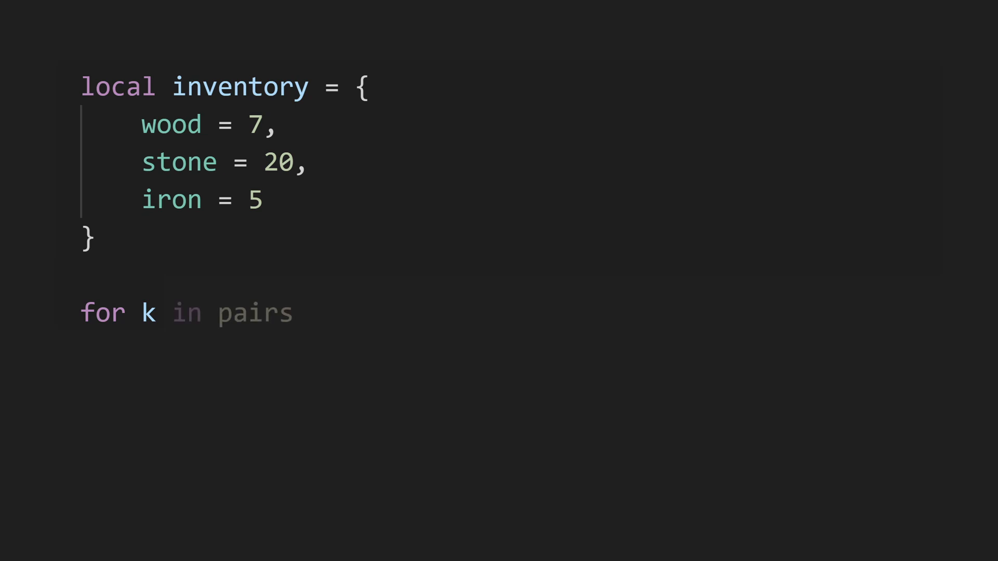
{"action": "type", "text": "(inventory)"}
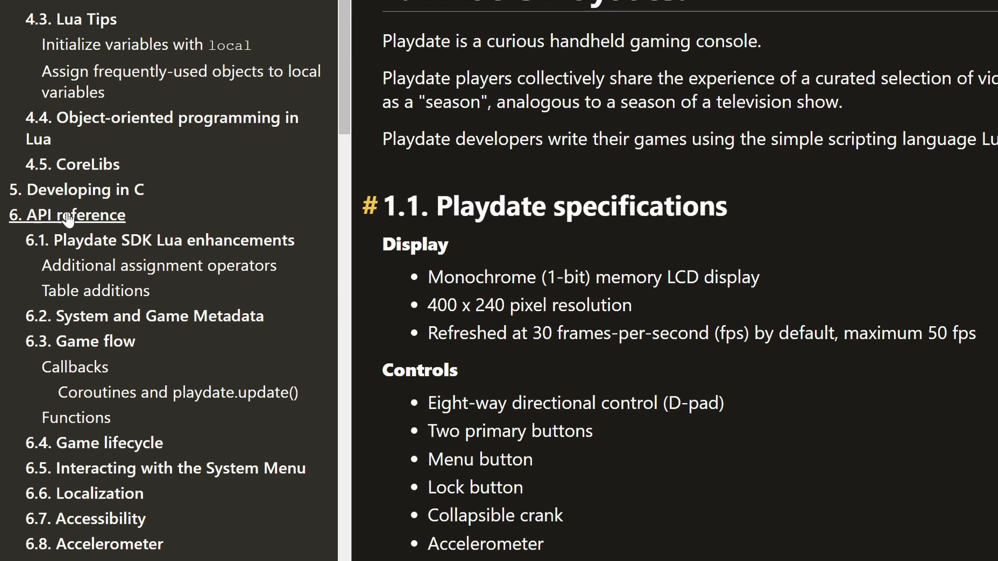
Jump to the API reference section of the Playdate SDK docs.
{"action": "left_click", "coordinate": [60, 215]}
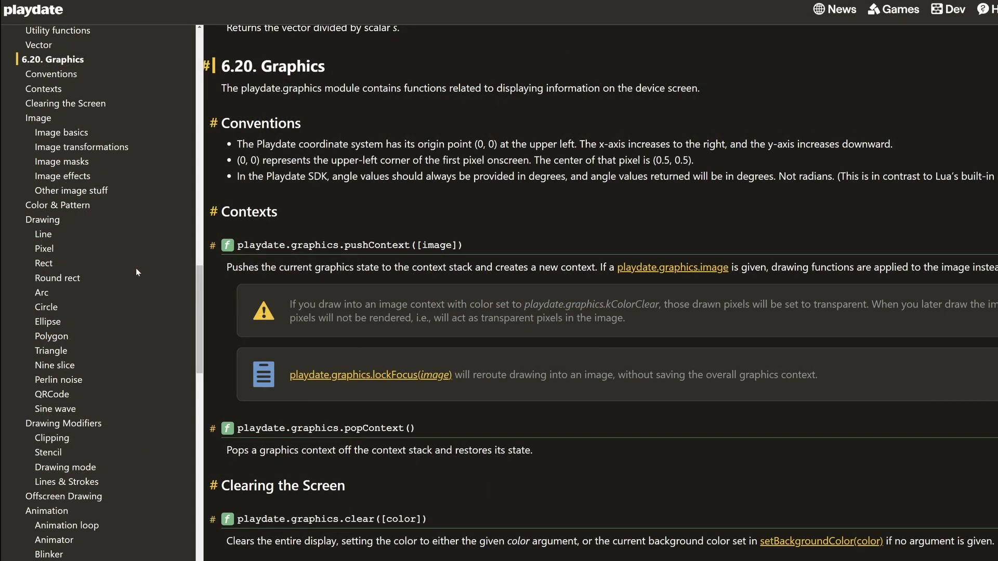